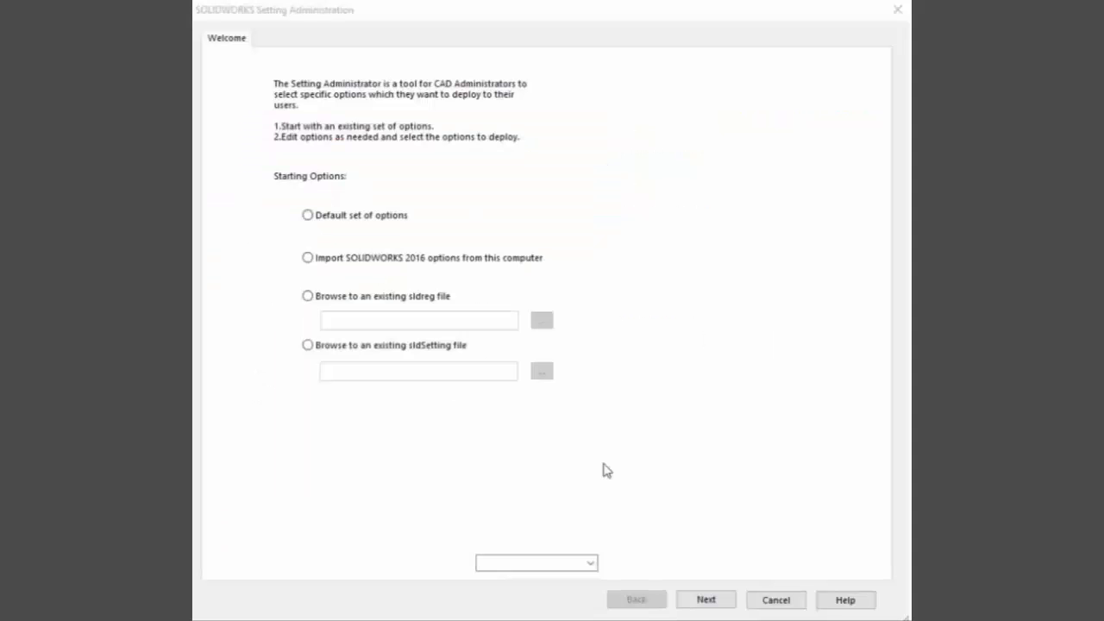
Load Admin Locked Settings.sldsettings as the starting set and continue to system options
left_click(307, 346)
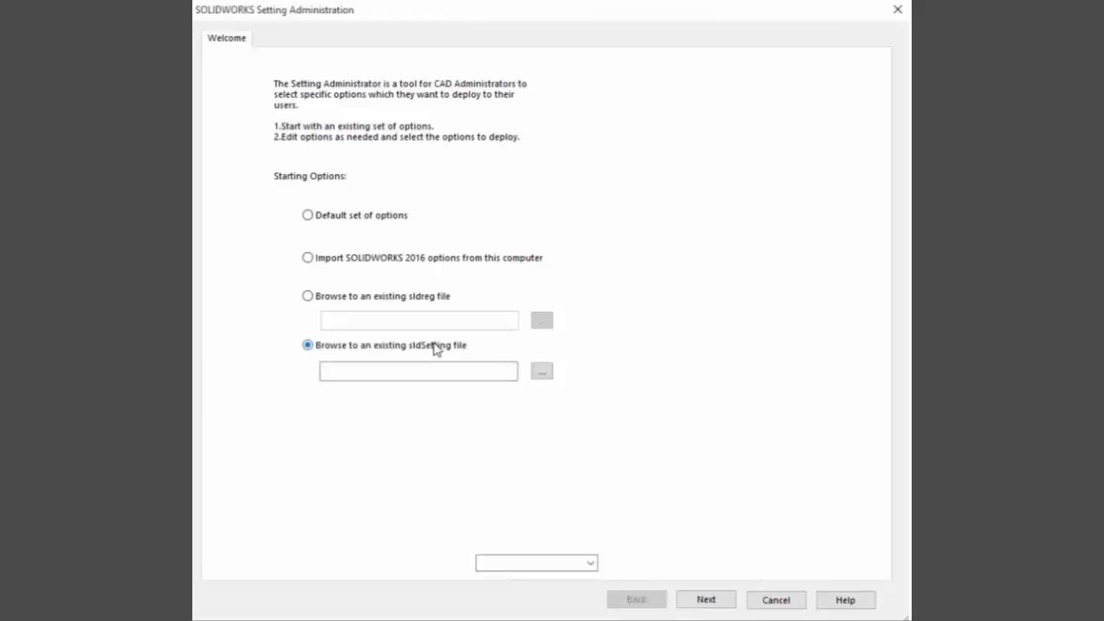
left_click(542, 371)
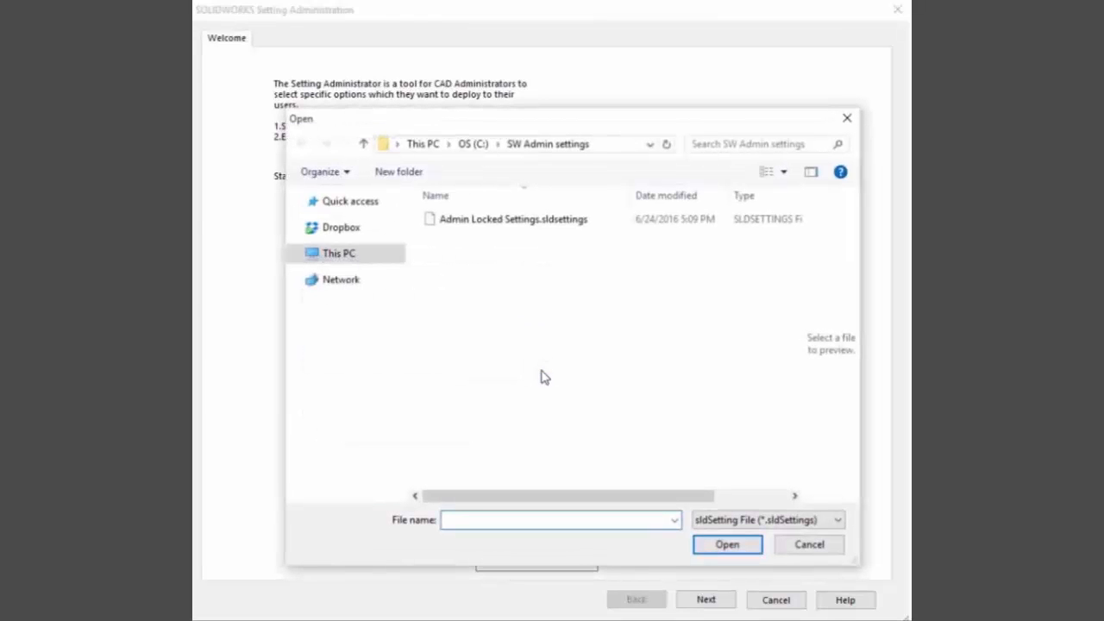
left_click(512, 218)
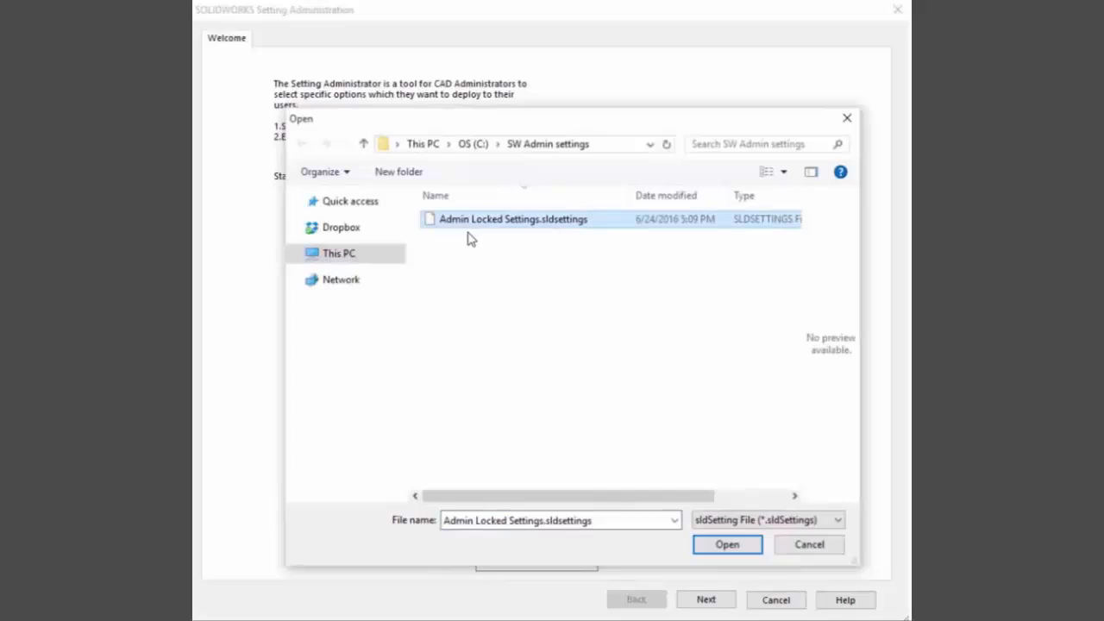
left_click(726, 545)
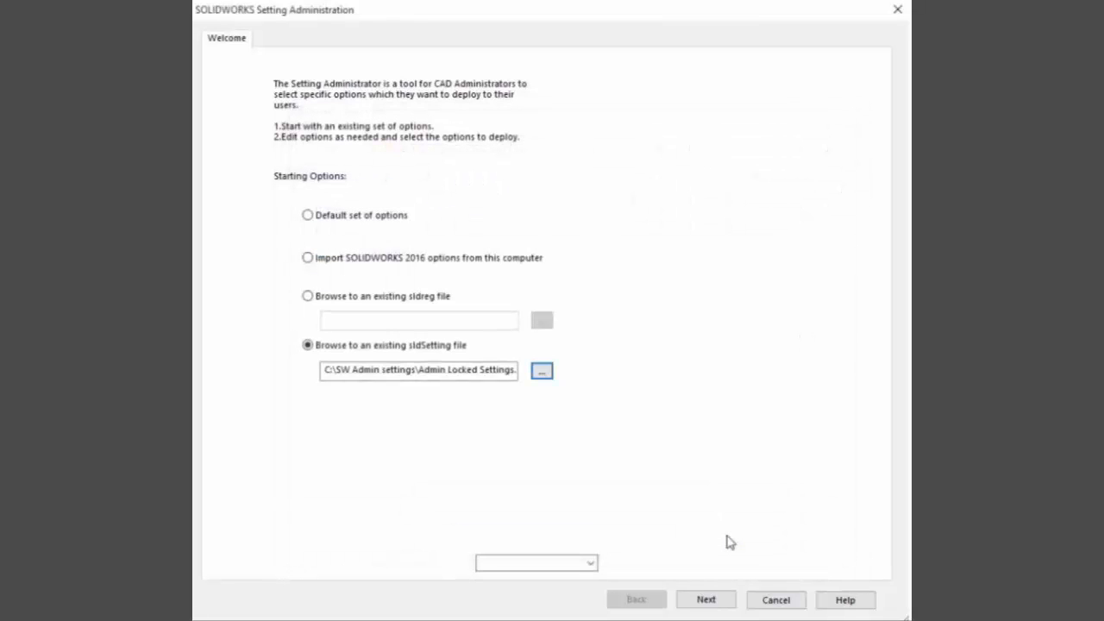
left_click(705, 599)
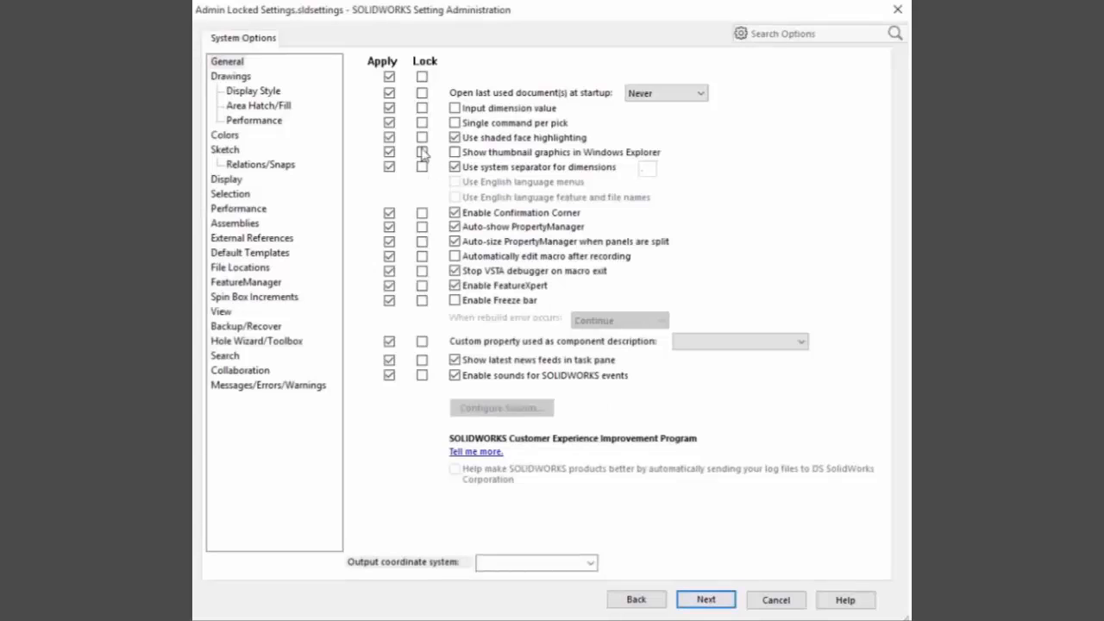
Apply and lock all General options and lock the Drawings Print out-of-sync watermark
left_click(388, 76)
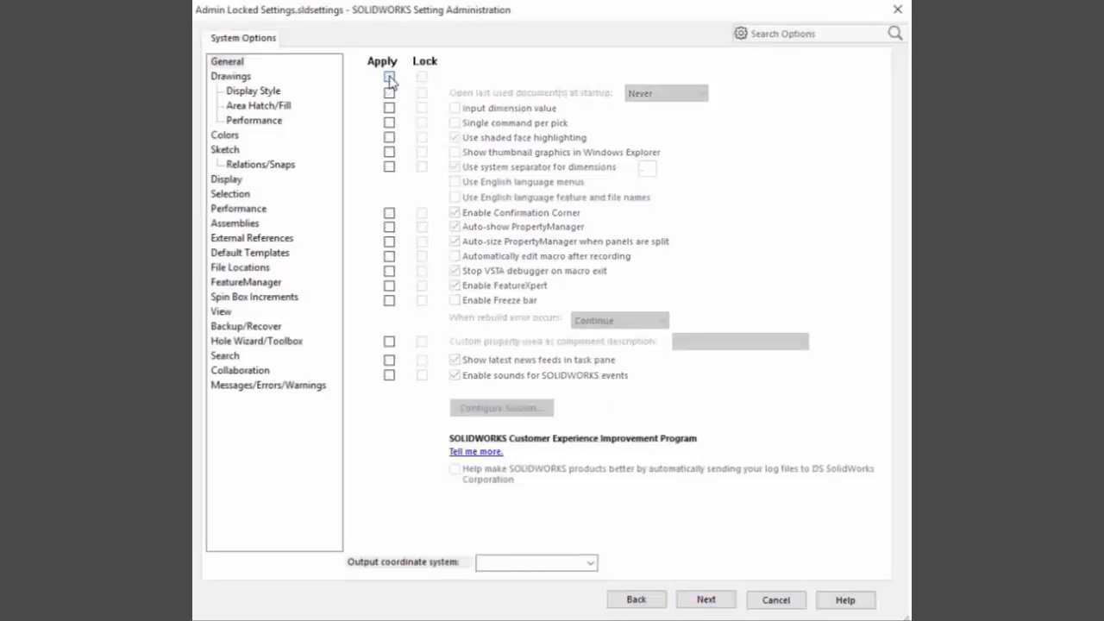
left_click(422, 77)
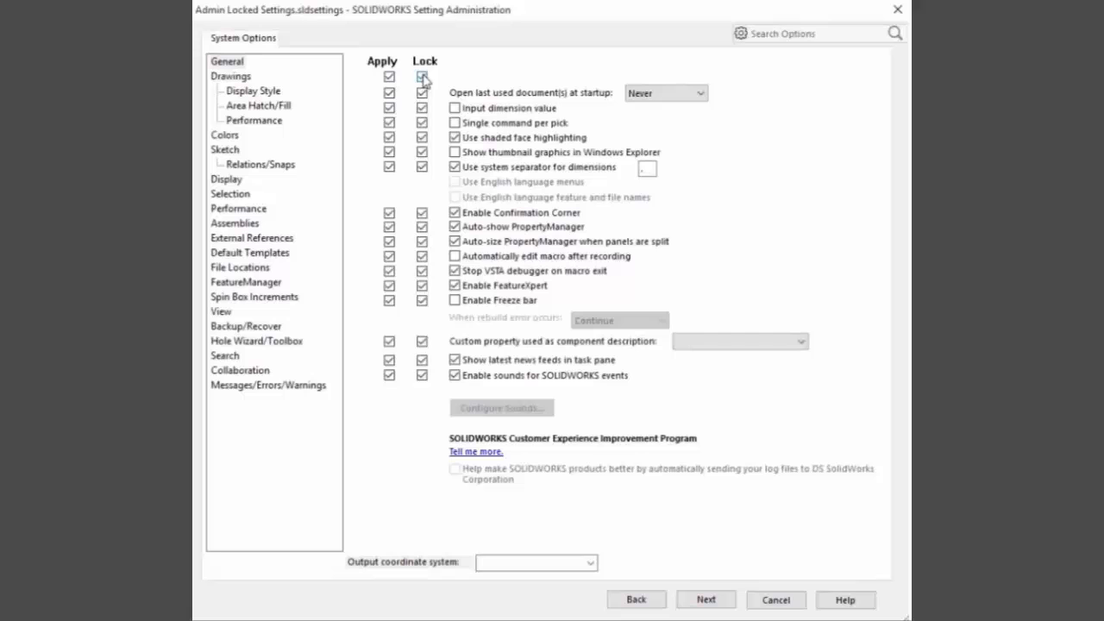
left_click(231, 76)
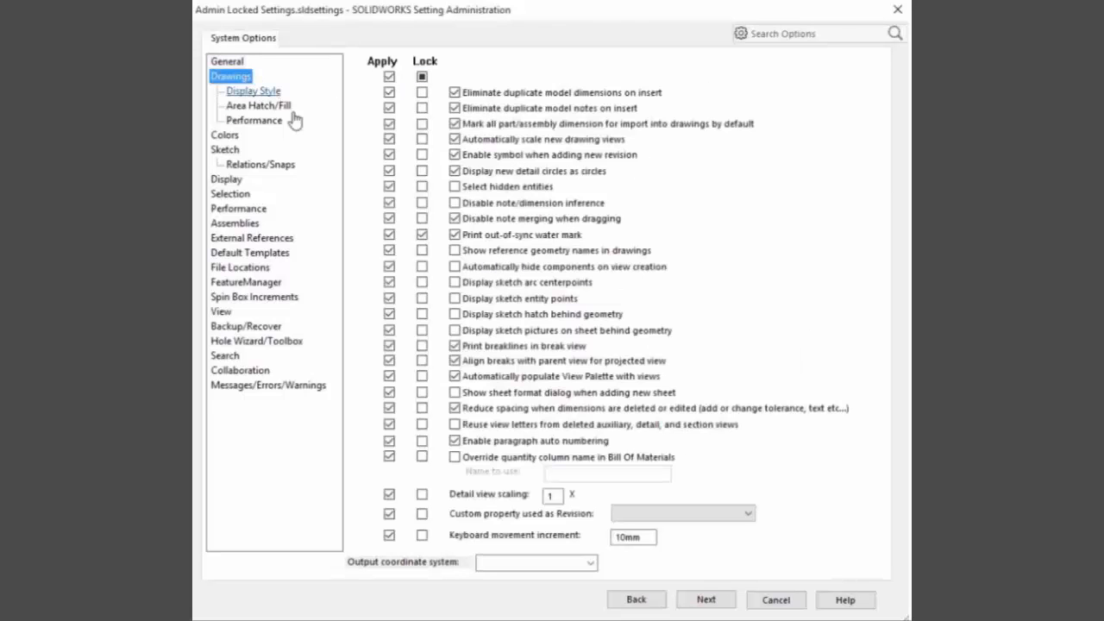
left_click(422, 234)
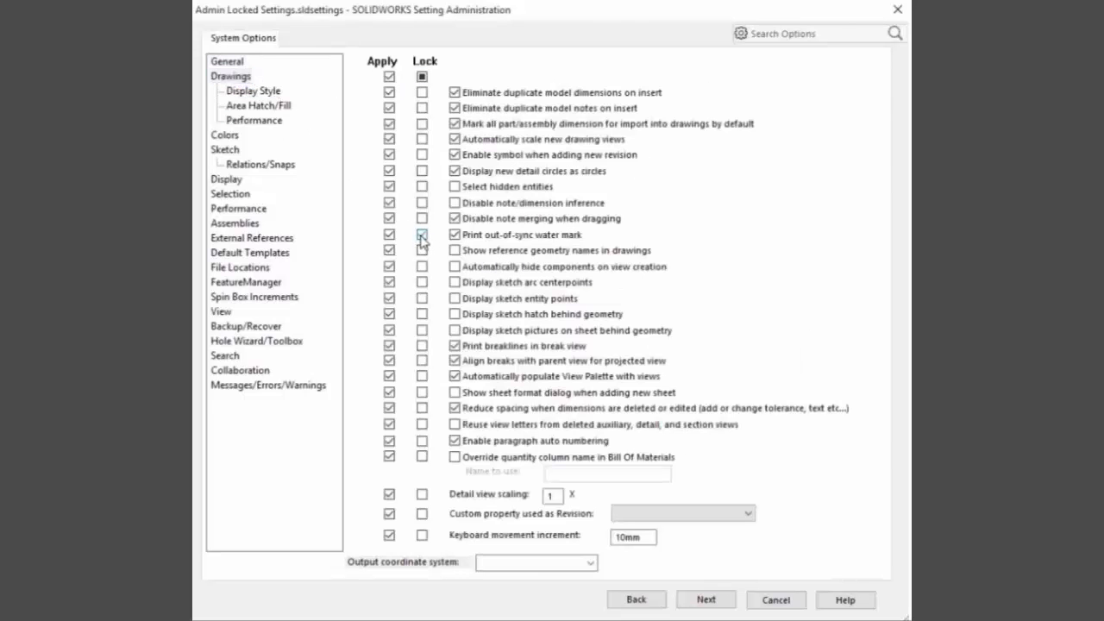
left_click(251, 238)
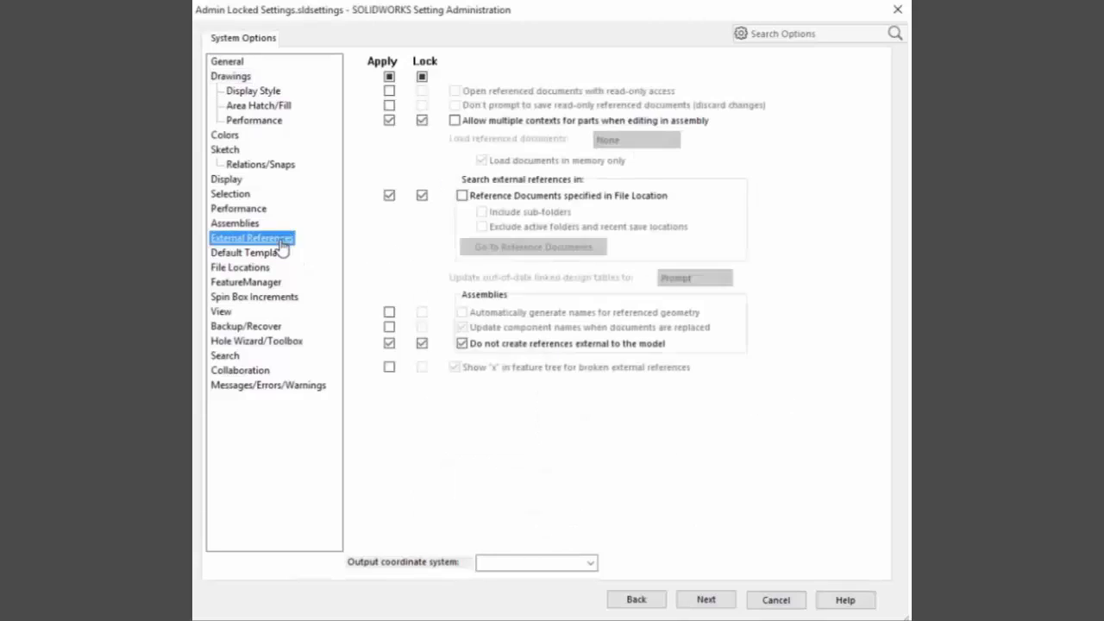
mouse_move(272, 269)
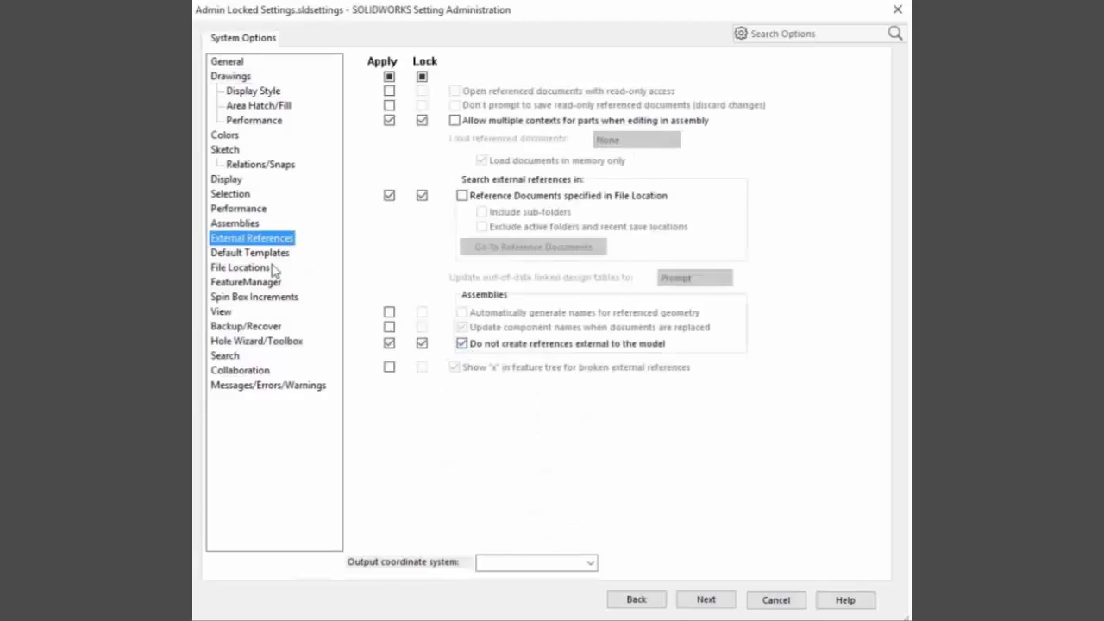
left_click(240, 267)
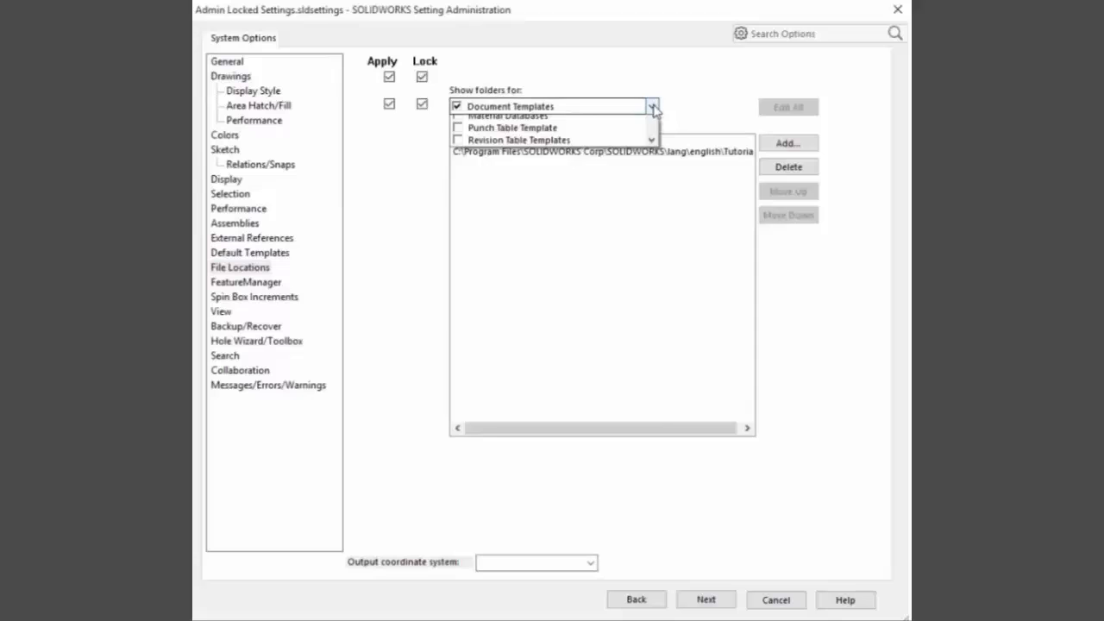
Review the File Locations folder types, then advance through Customization to the Finish page
left_click(652, 105)
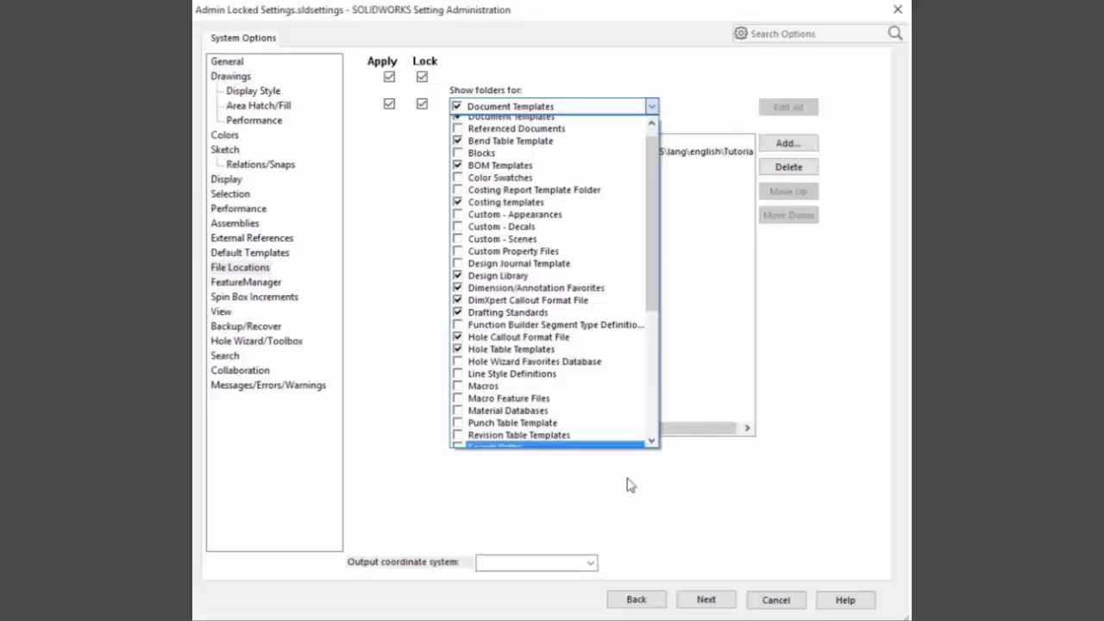
left_click(706, 600)
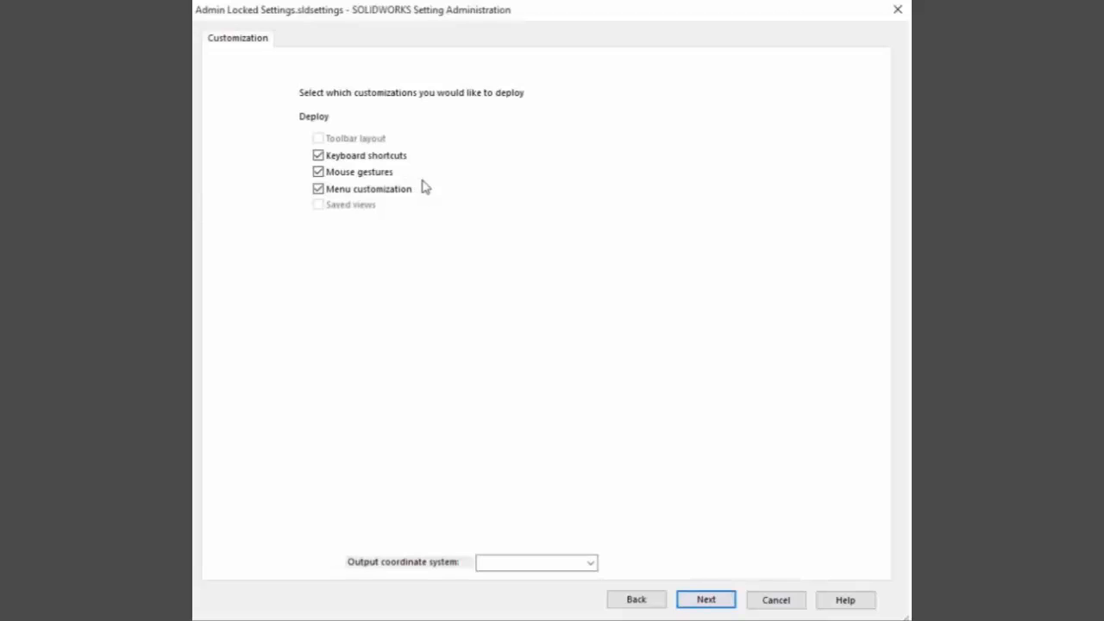
mouse_move(686, 559)
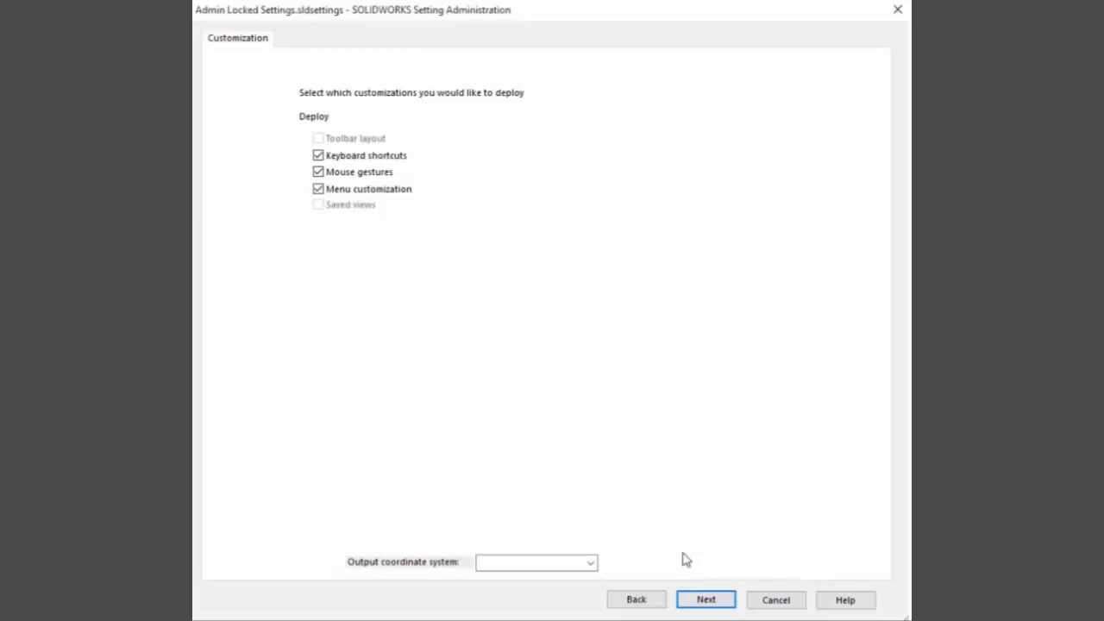
left_click(705, 598)
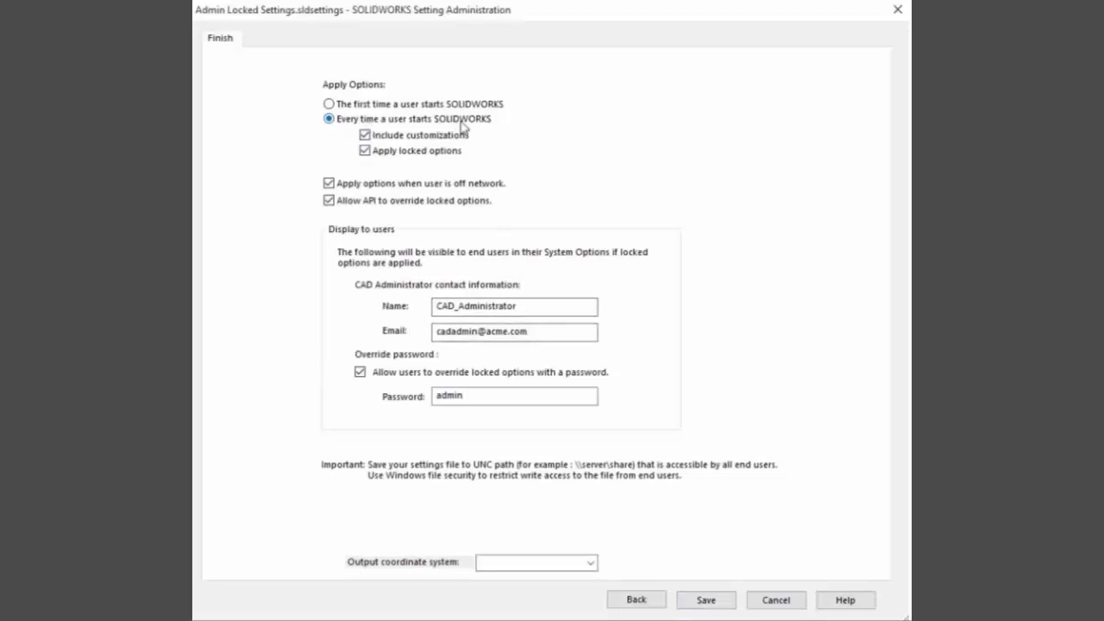
mouse_move(394, 388)
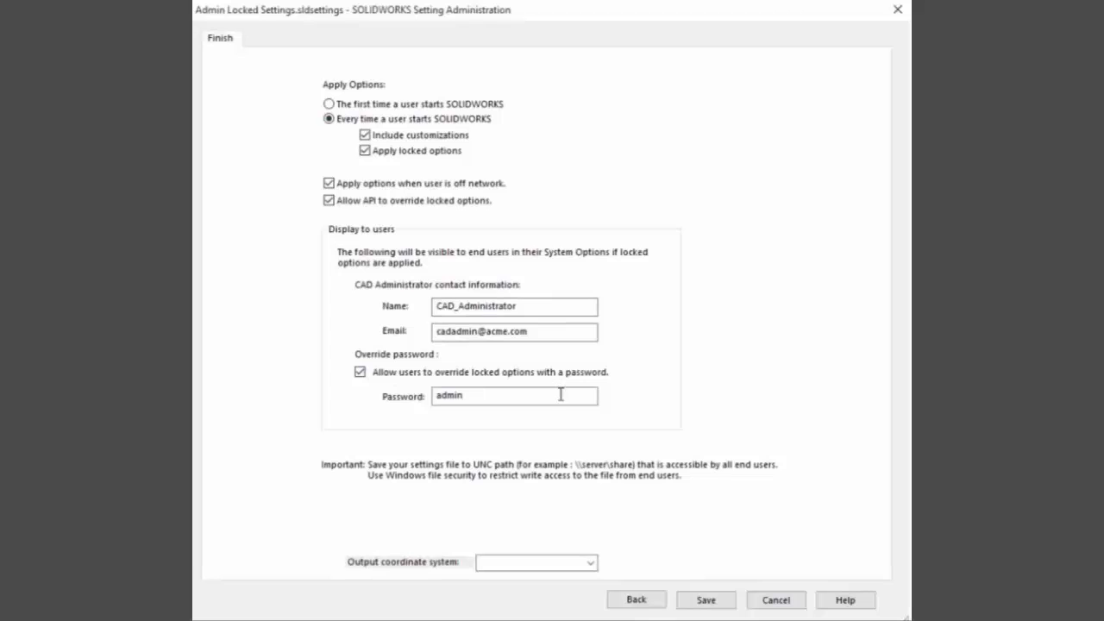
Save the settings over Admin Locked Settings.sldsettings, confirming replacement of the existing file
left_click(705, 600)
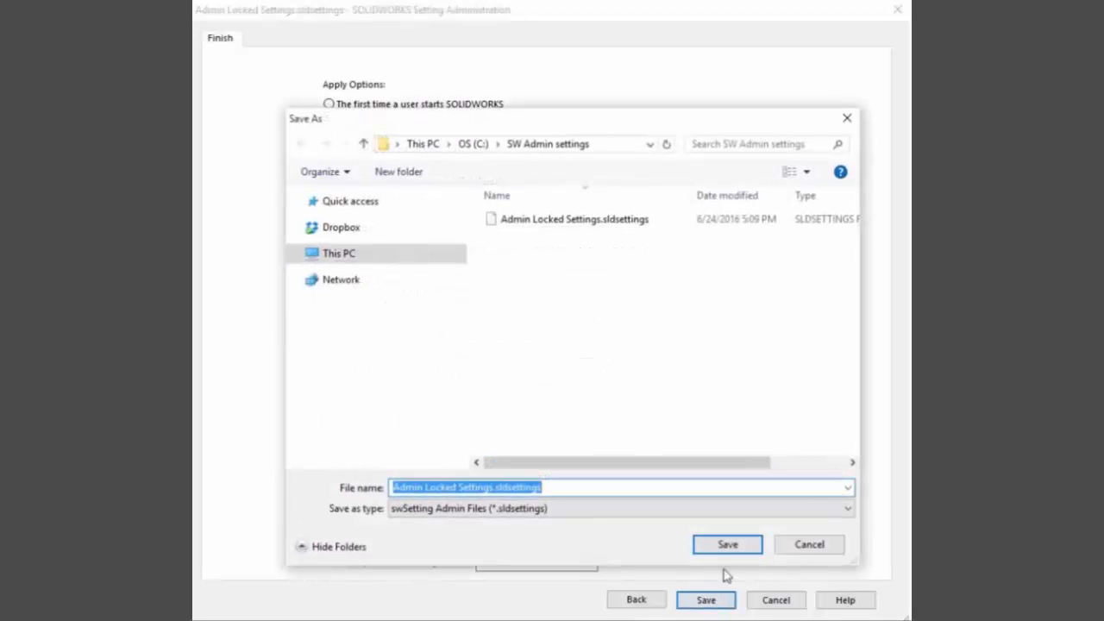
left_click(727, 545)
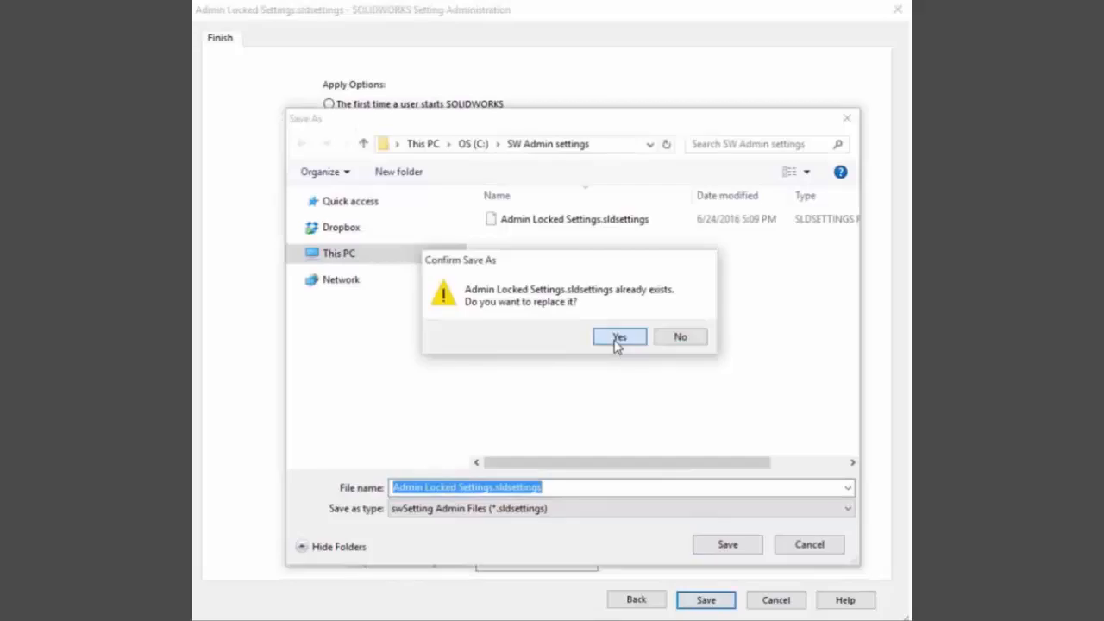
left_click(619, 336)
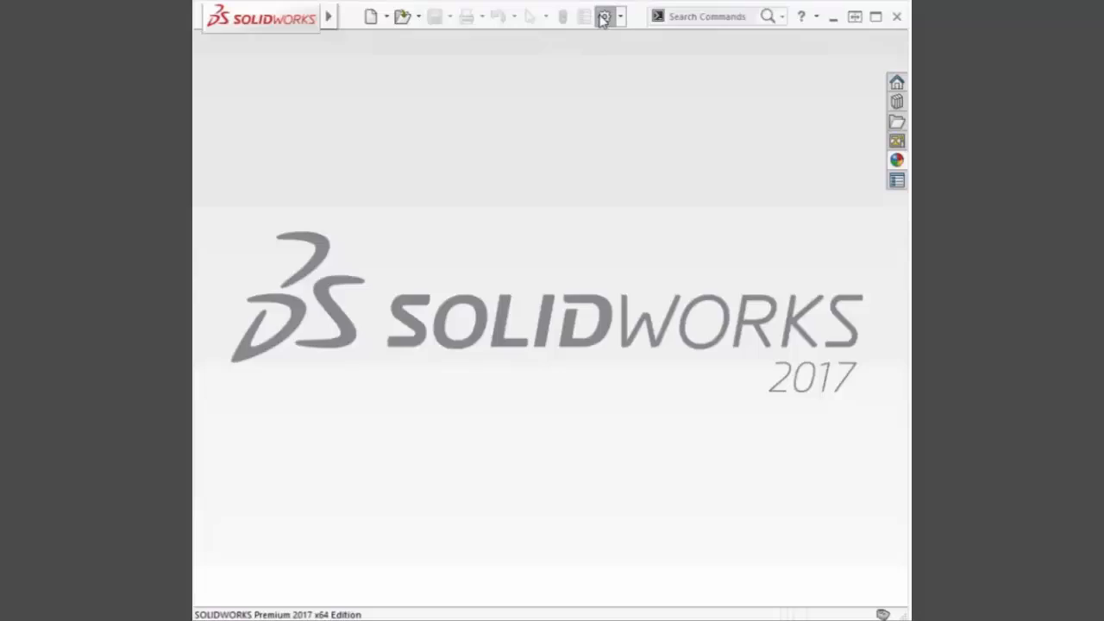
left_click(604, 15)
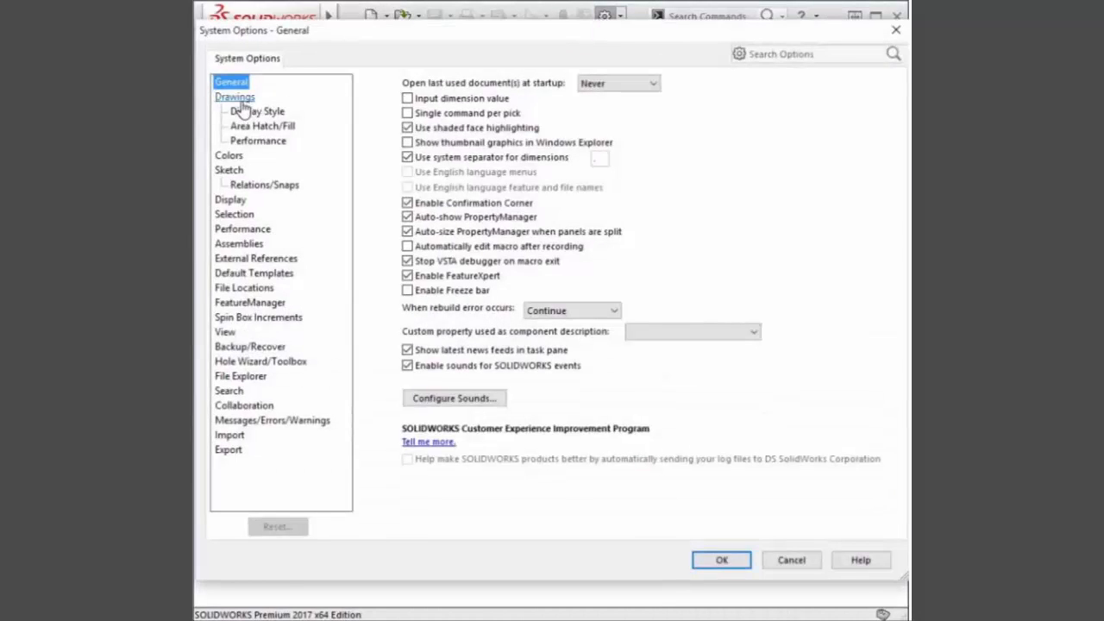
left_click(234, 96)
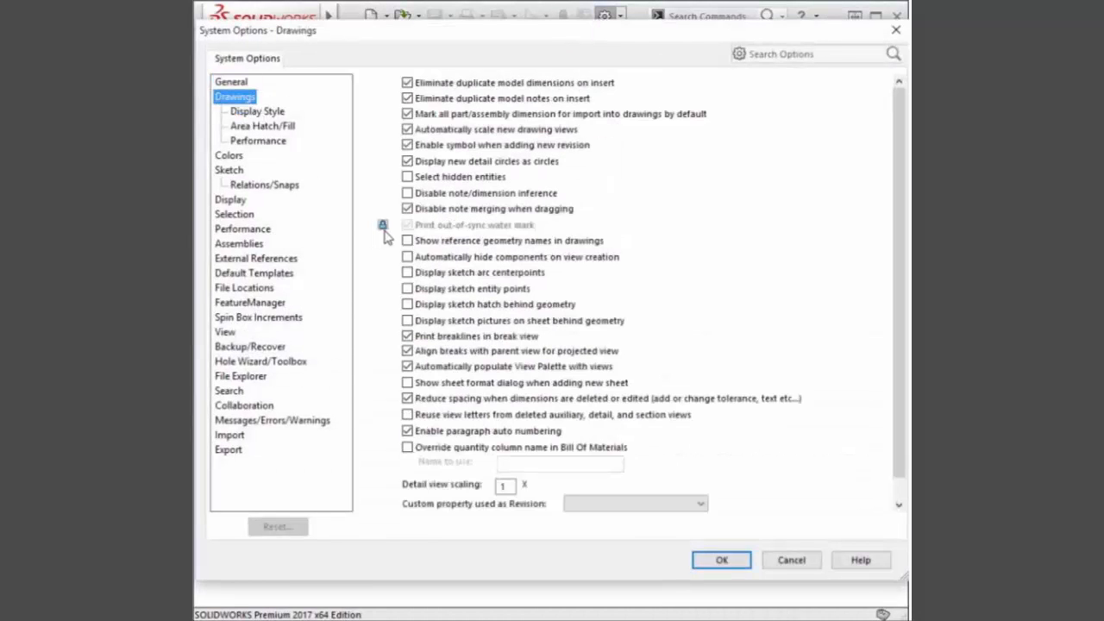
left_click(256, 258)
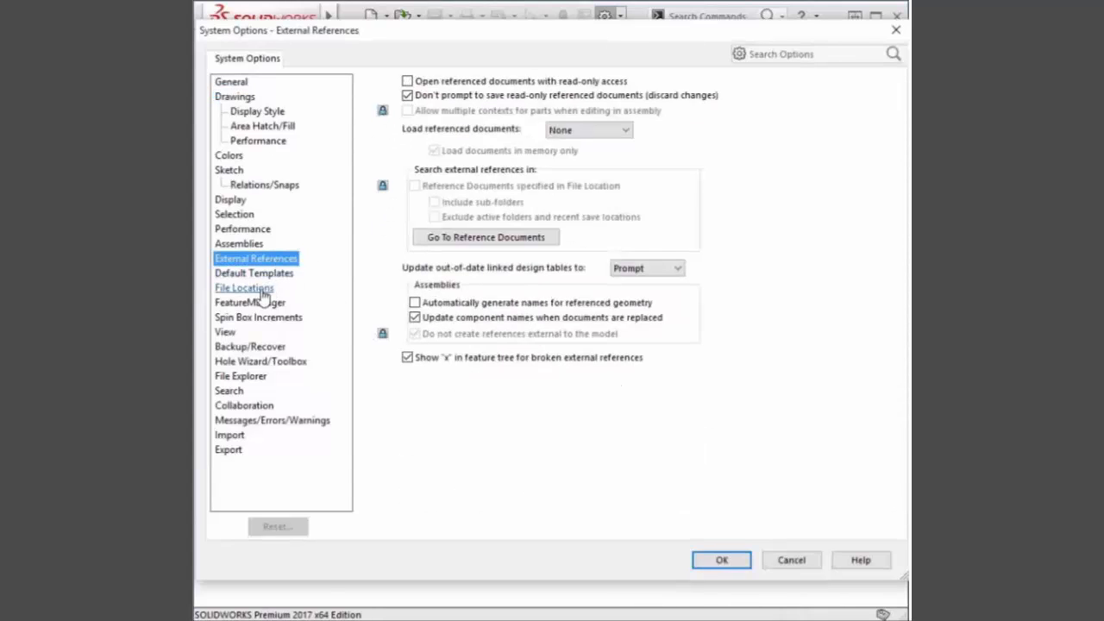
left_click(244, 287)
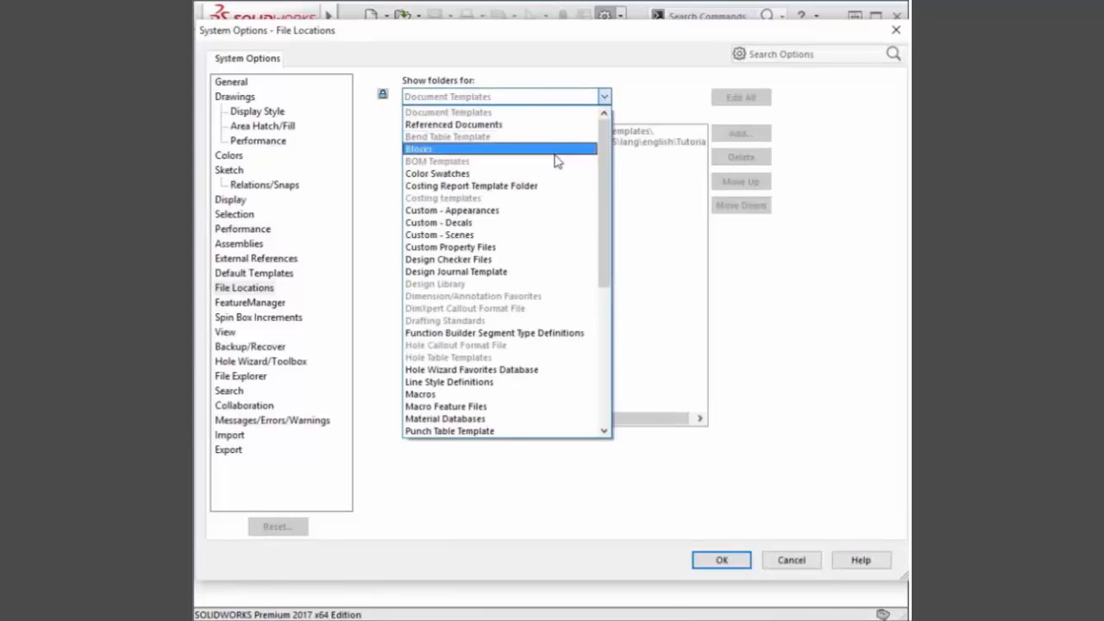
mouse_move(542, 285)
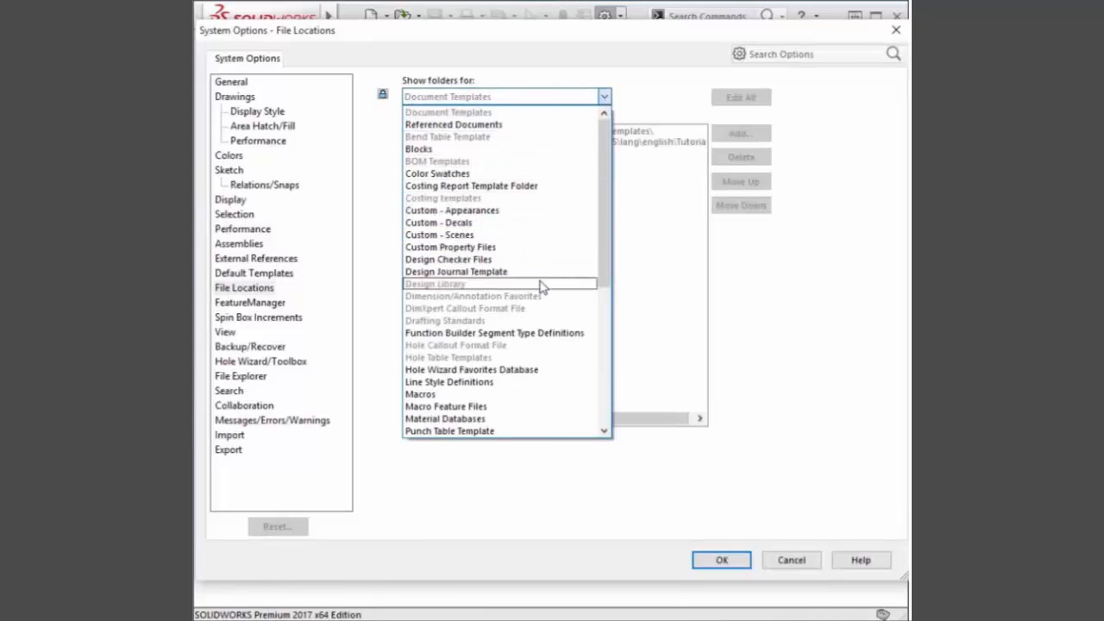
left_click(448, 95)
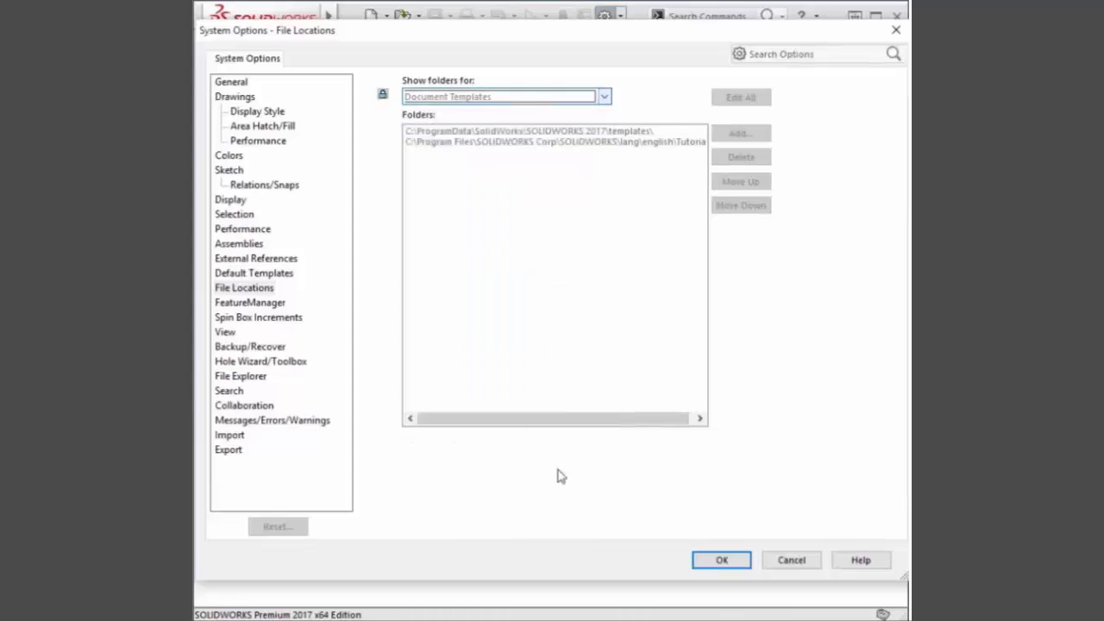
left_click(721, 560)
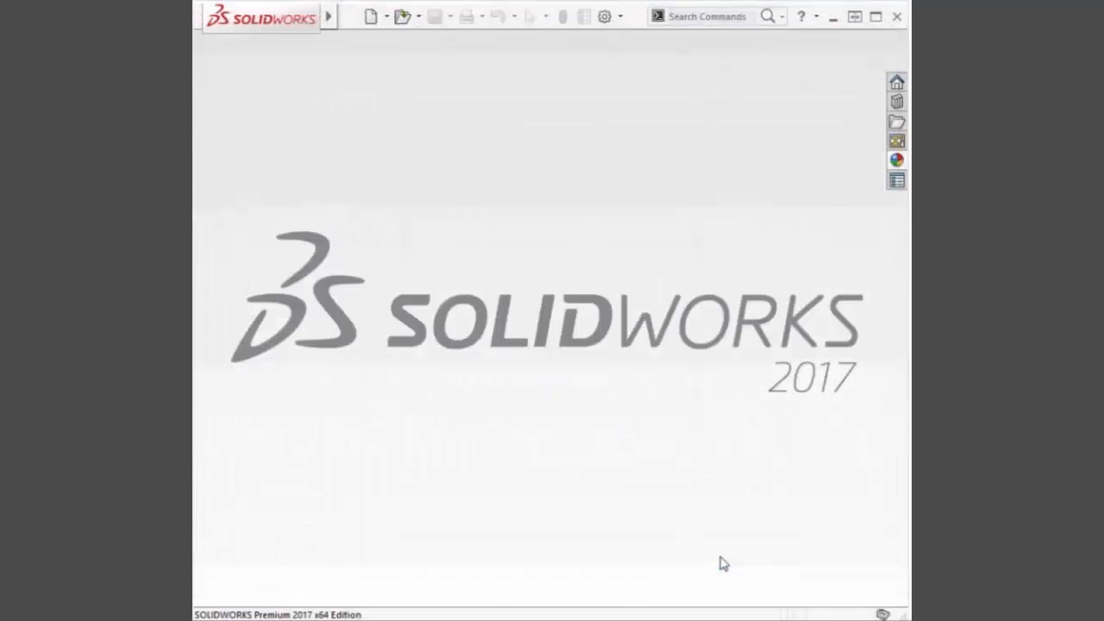